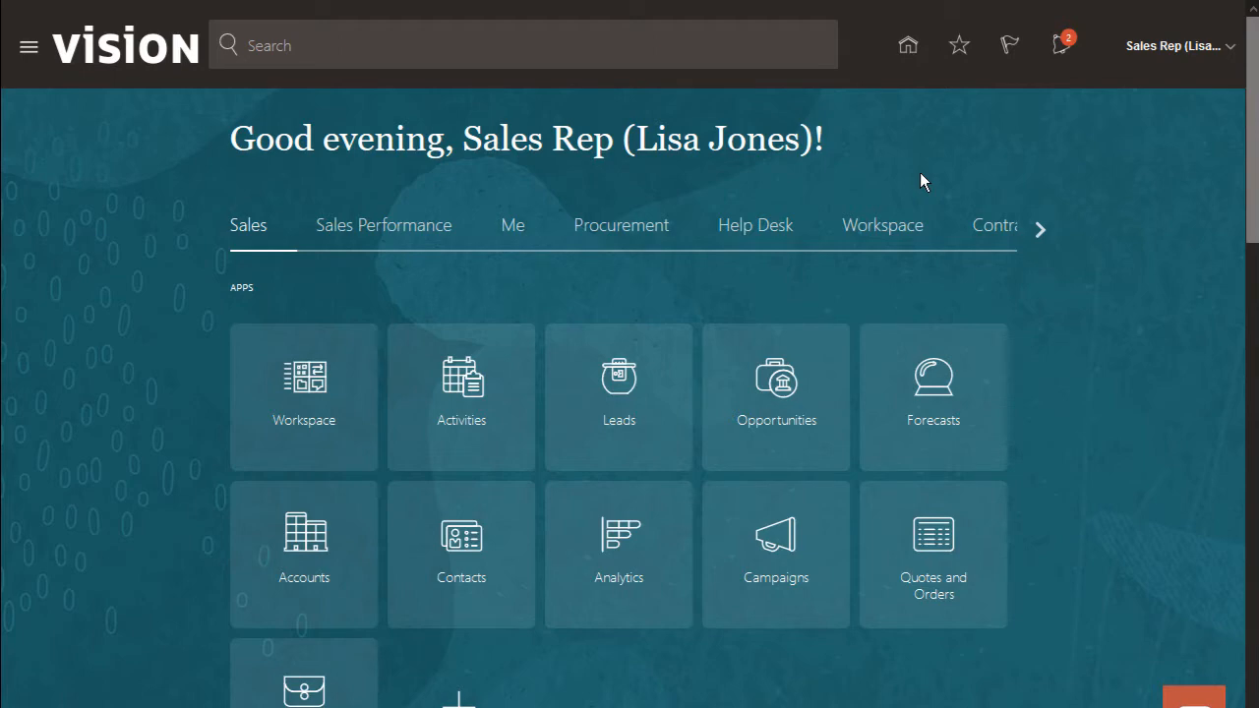
- Sign out of the sales rep account to sign back in as Sales Administrator
left_click(618, 540)
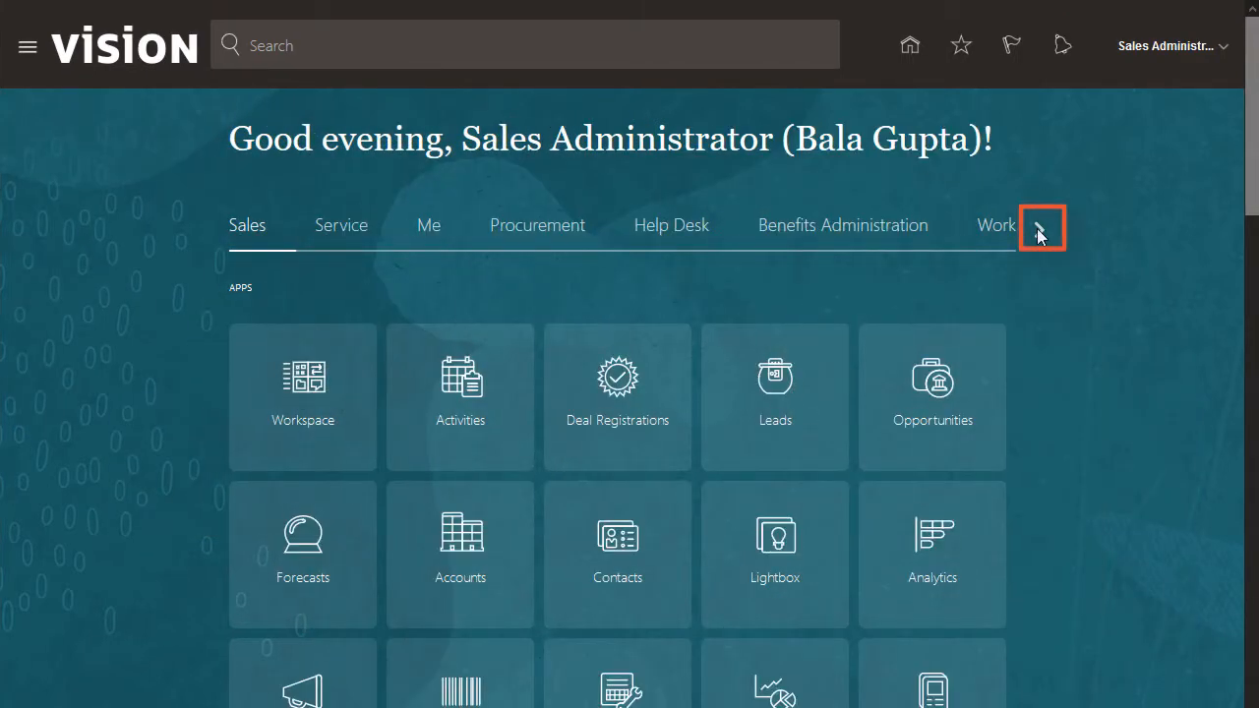
- Reach the Tools group on the home page and launch Reports and Analytics
left_click(1038, 228)
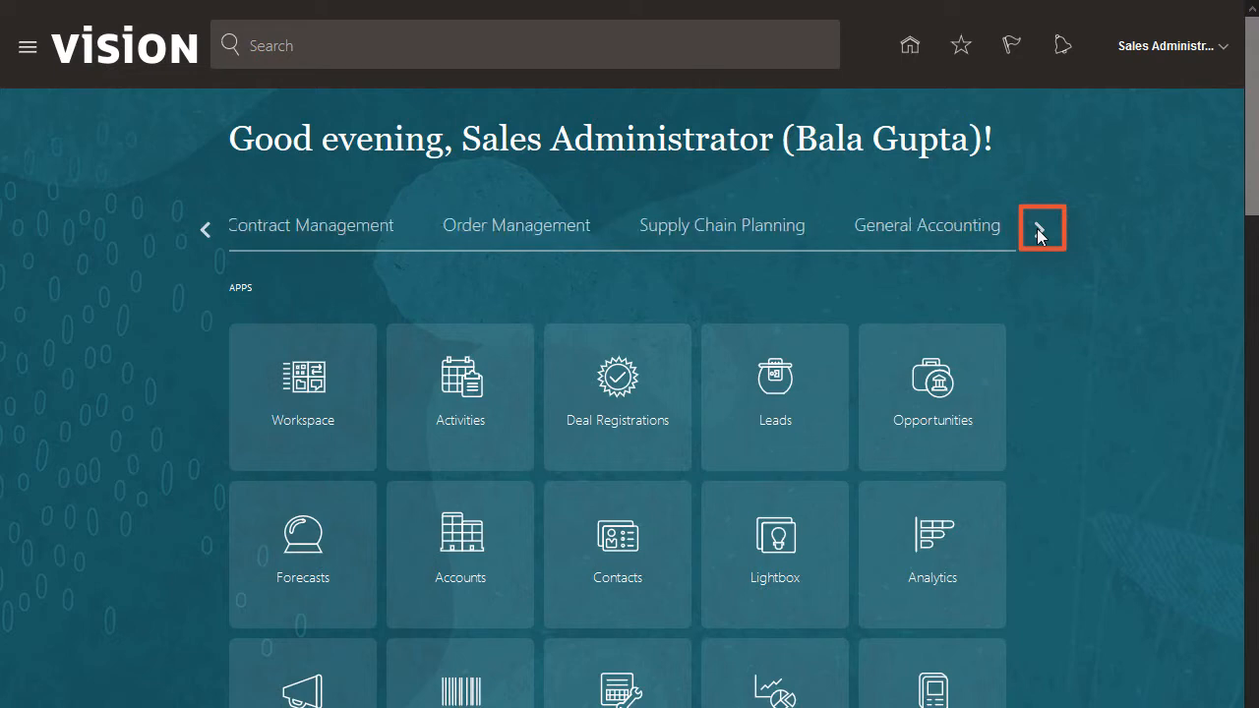
left_click(1042, 228)
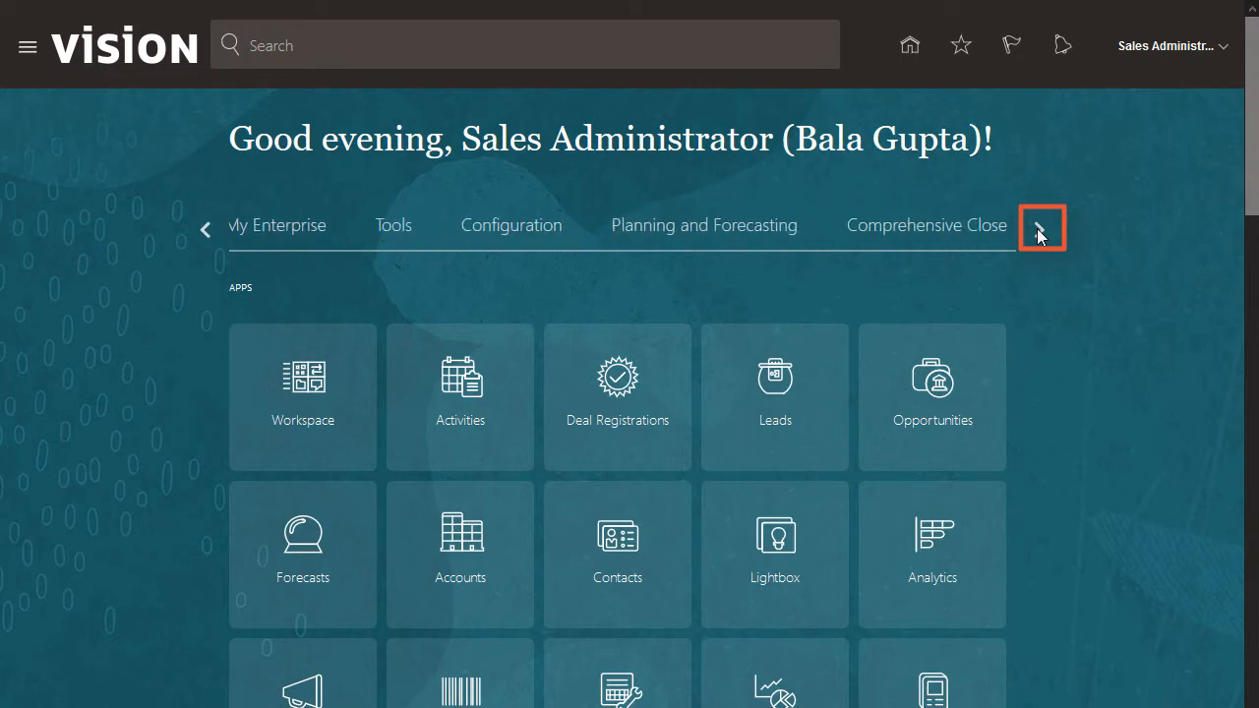
left_click(393, 224)
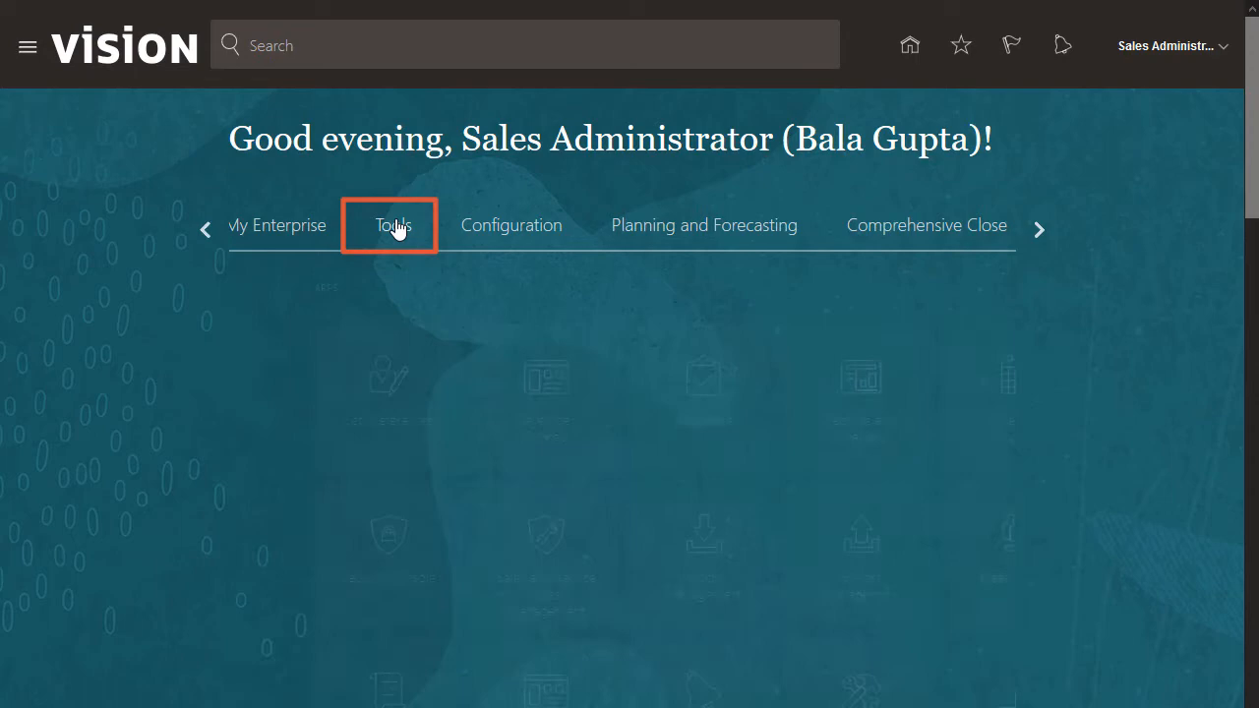
left_click(393, 224)
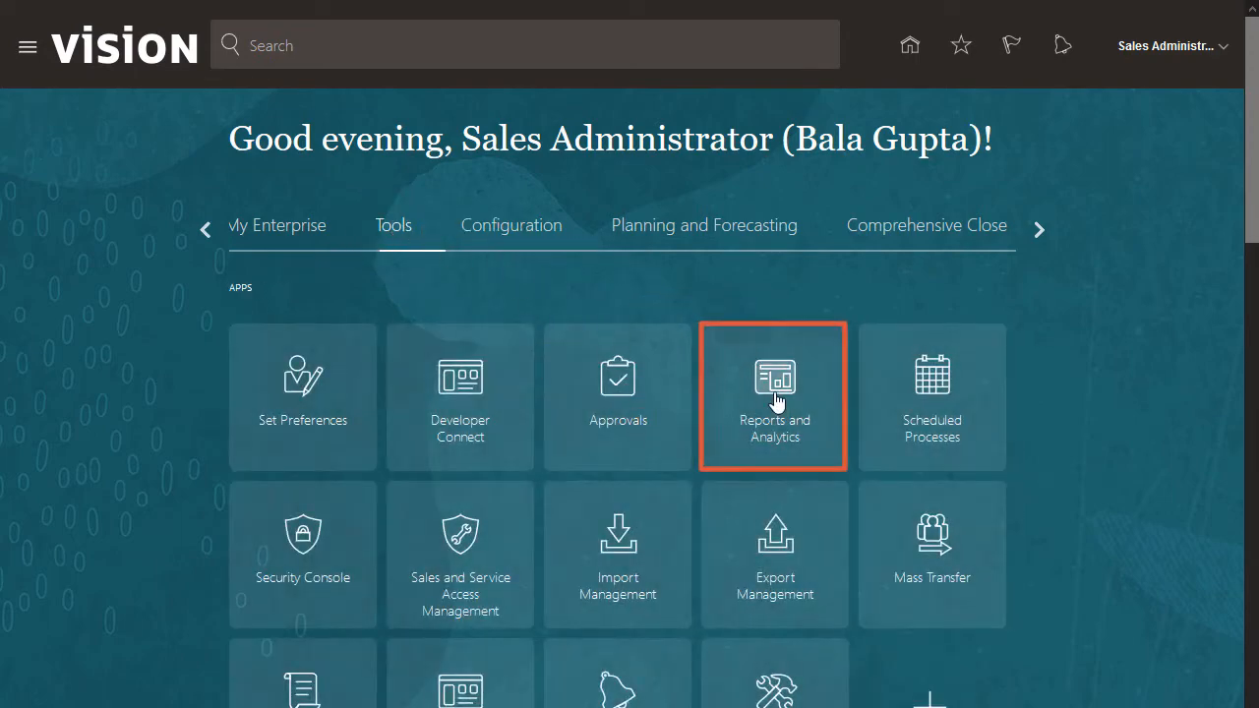
left_click(775, 393)
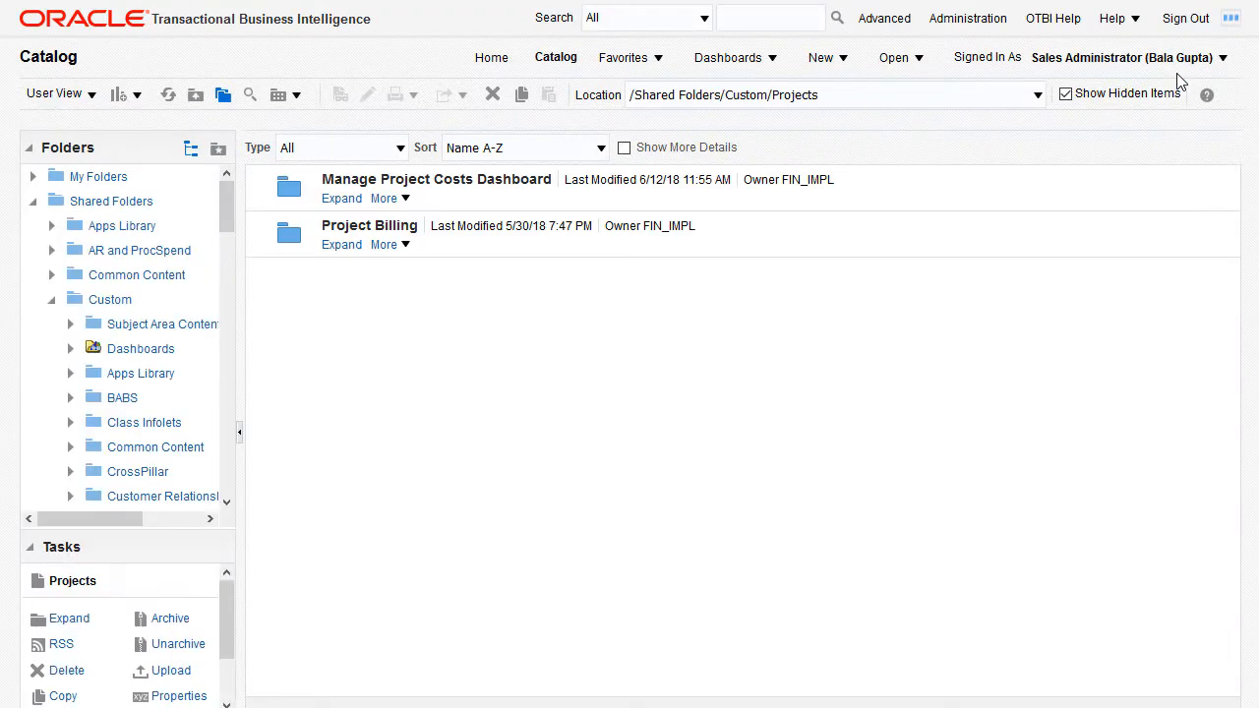
- Create a new analysis on the CRM - CRM Activity Real Time subject area
left_click(826, 57)
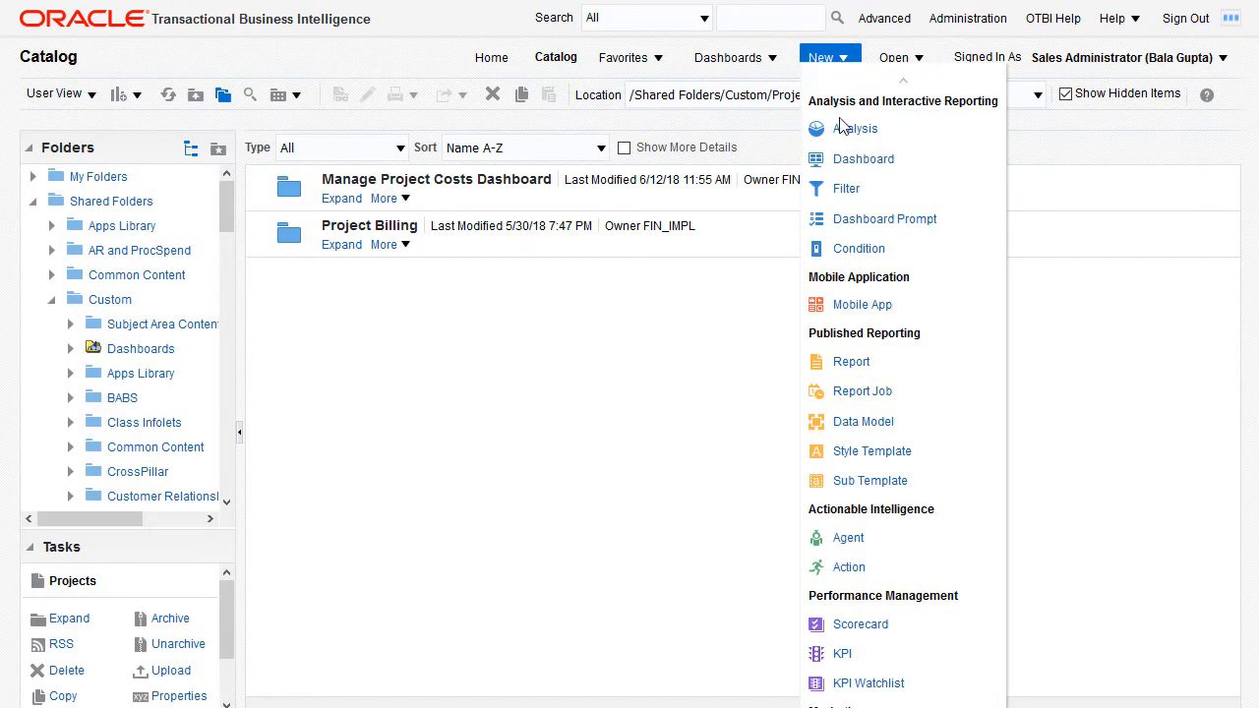
left_click(855, 128)
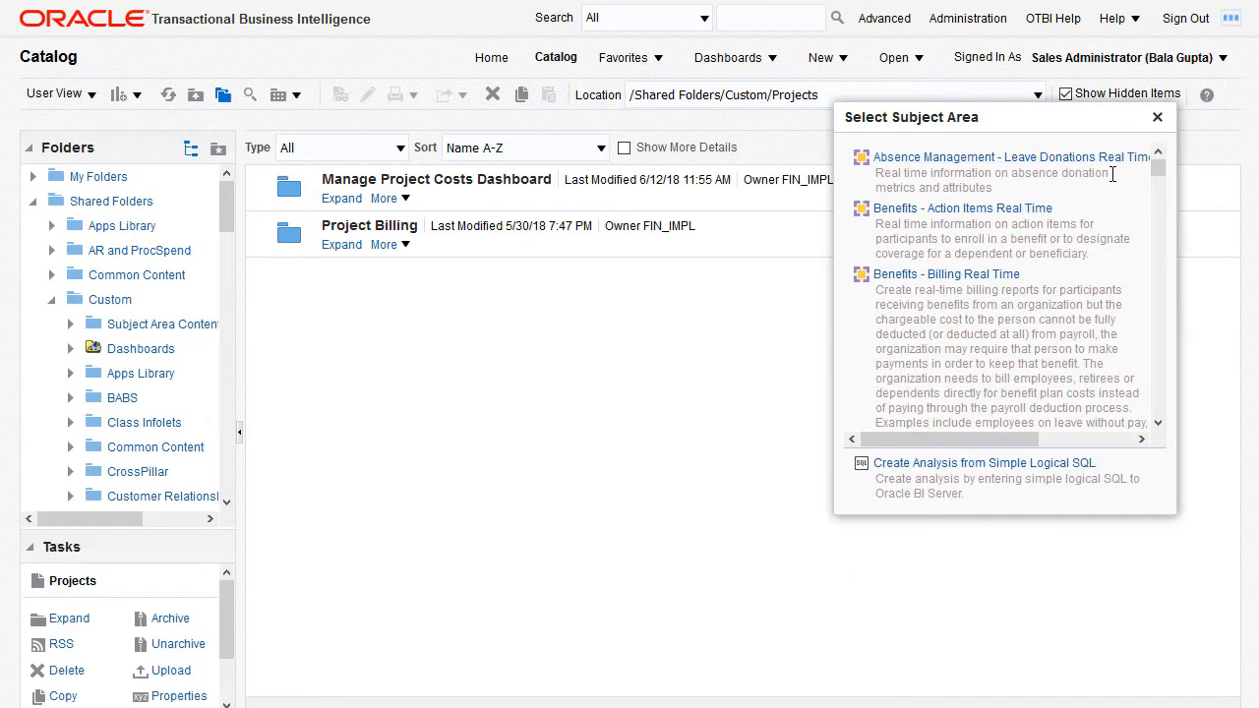
scroll("down", 3)
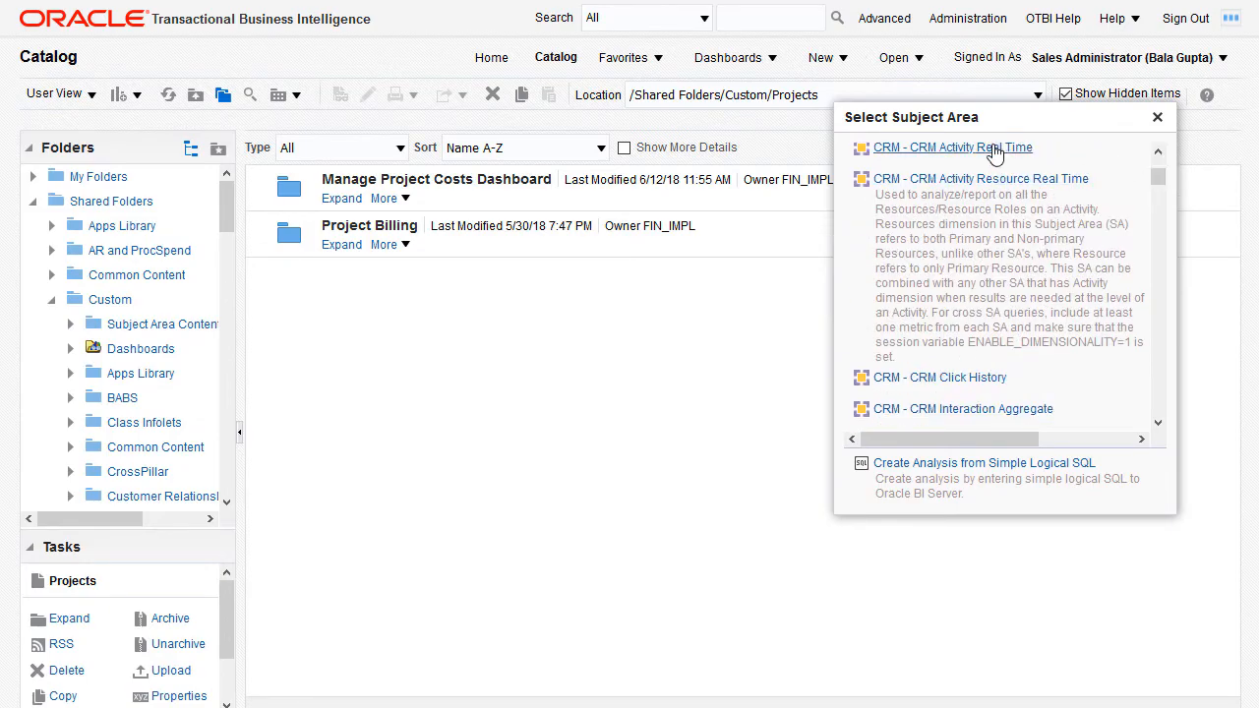
left_click(952, 146)
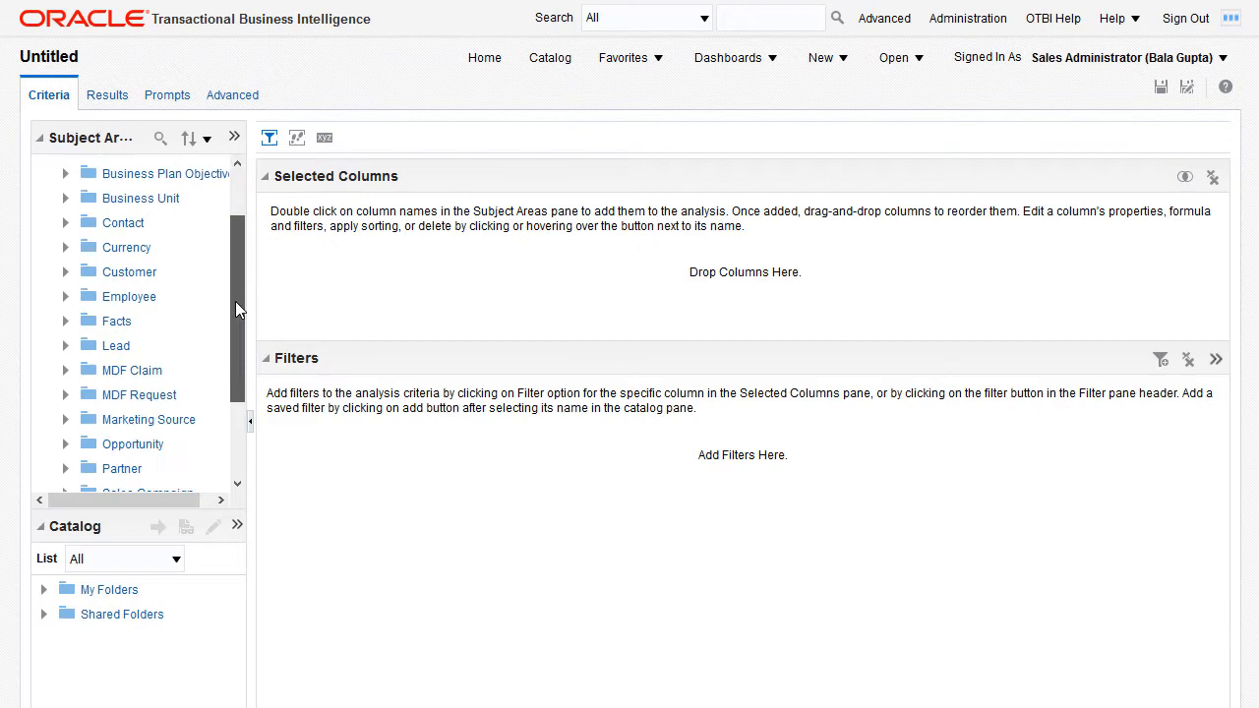
- Add the Date and Customer columns to the analysis
scroll("down", 3)
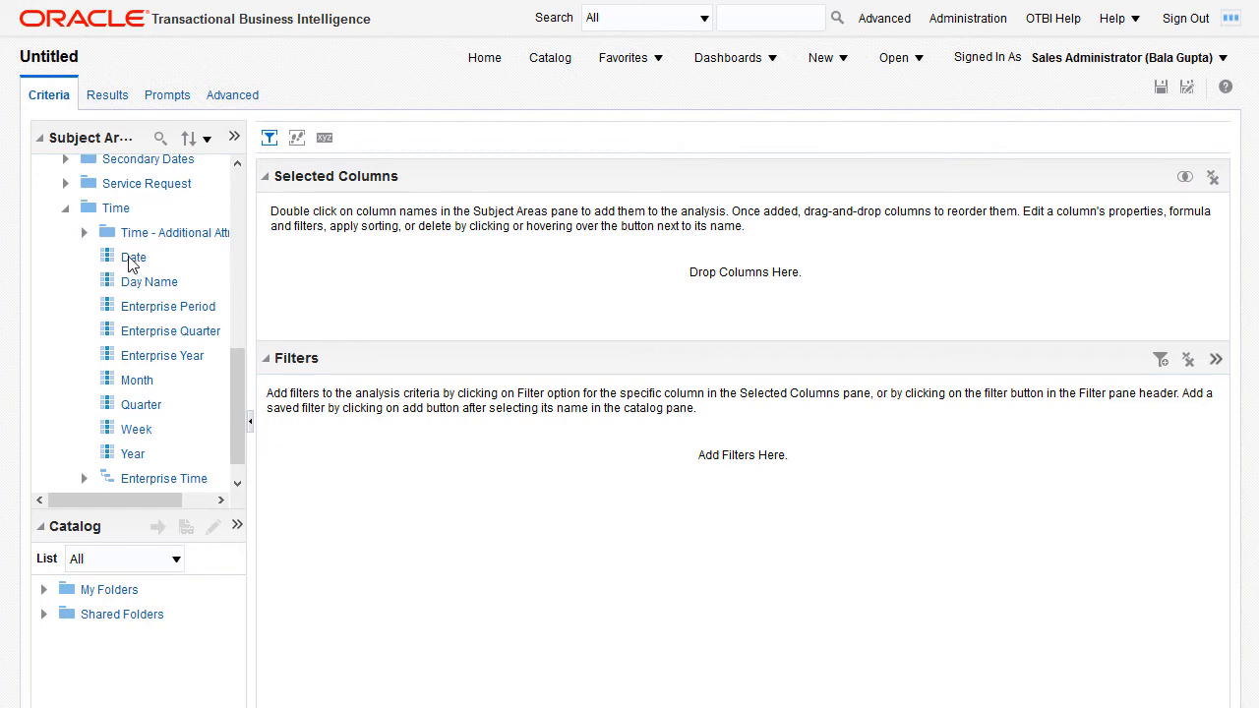
double_click(134, 256)
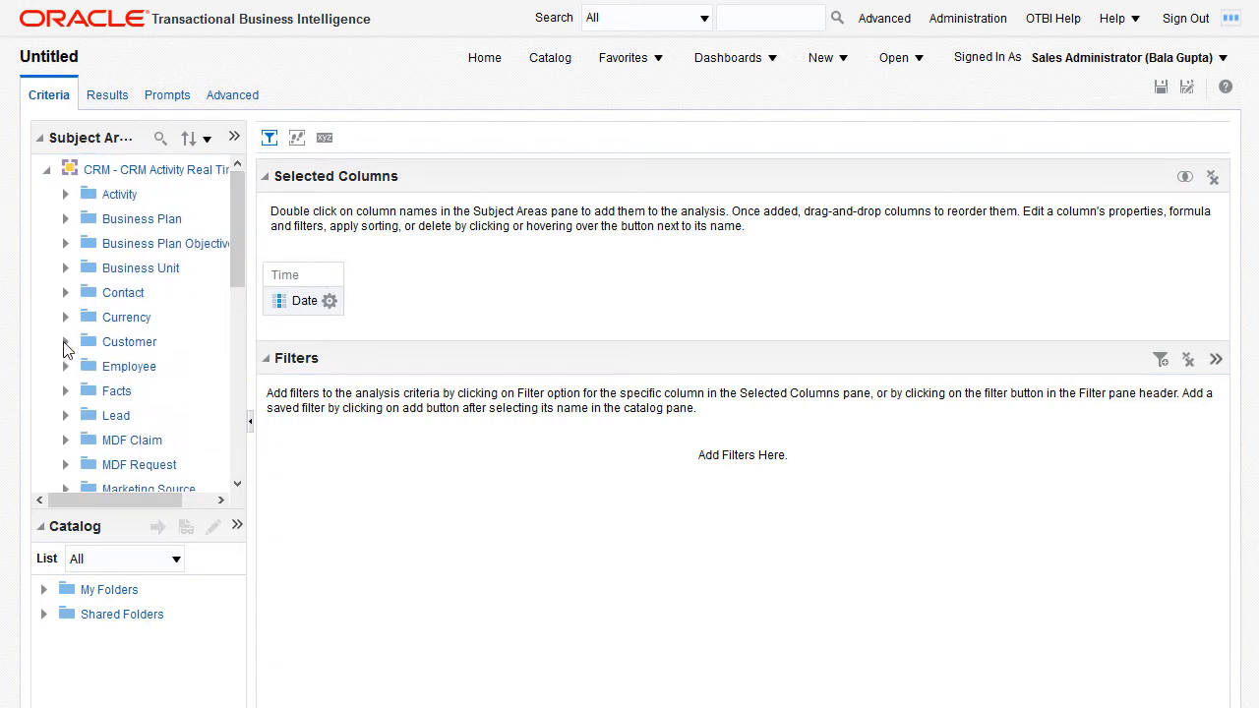
scroll("down", 3)
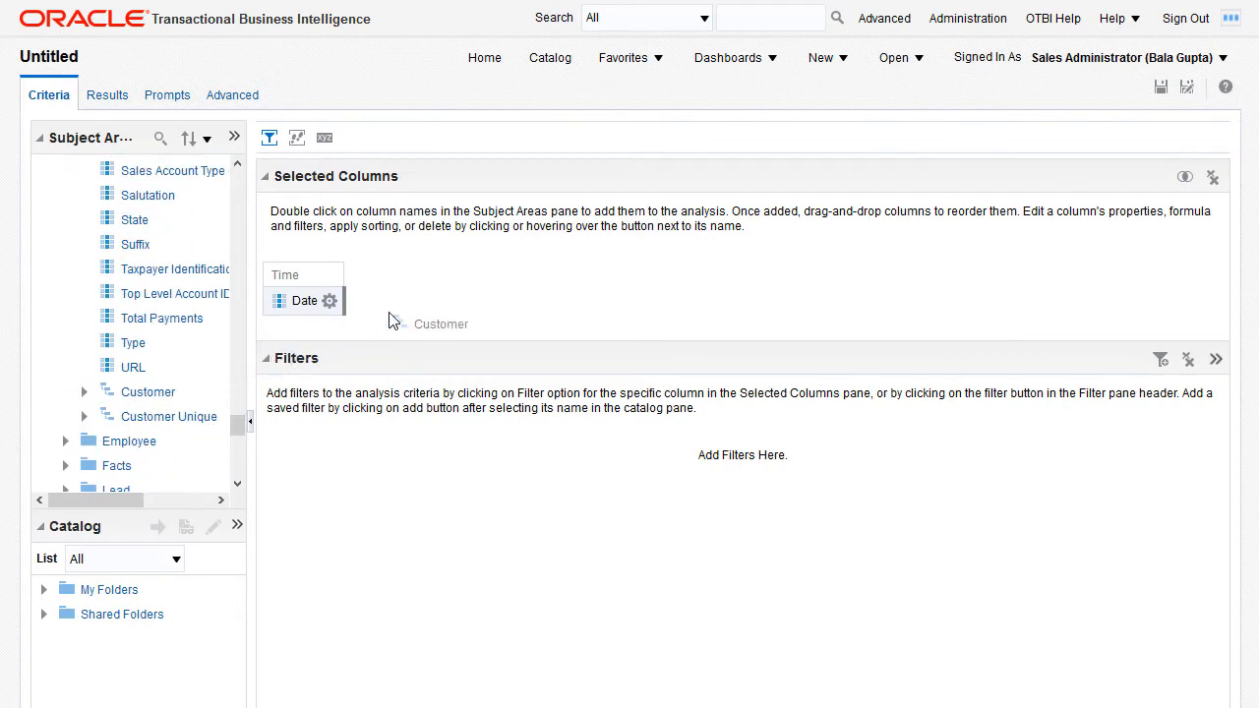
double_click(148, 391)
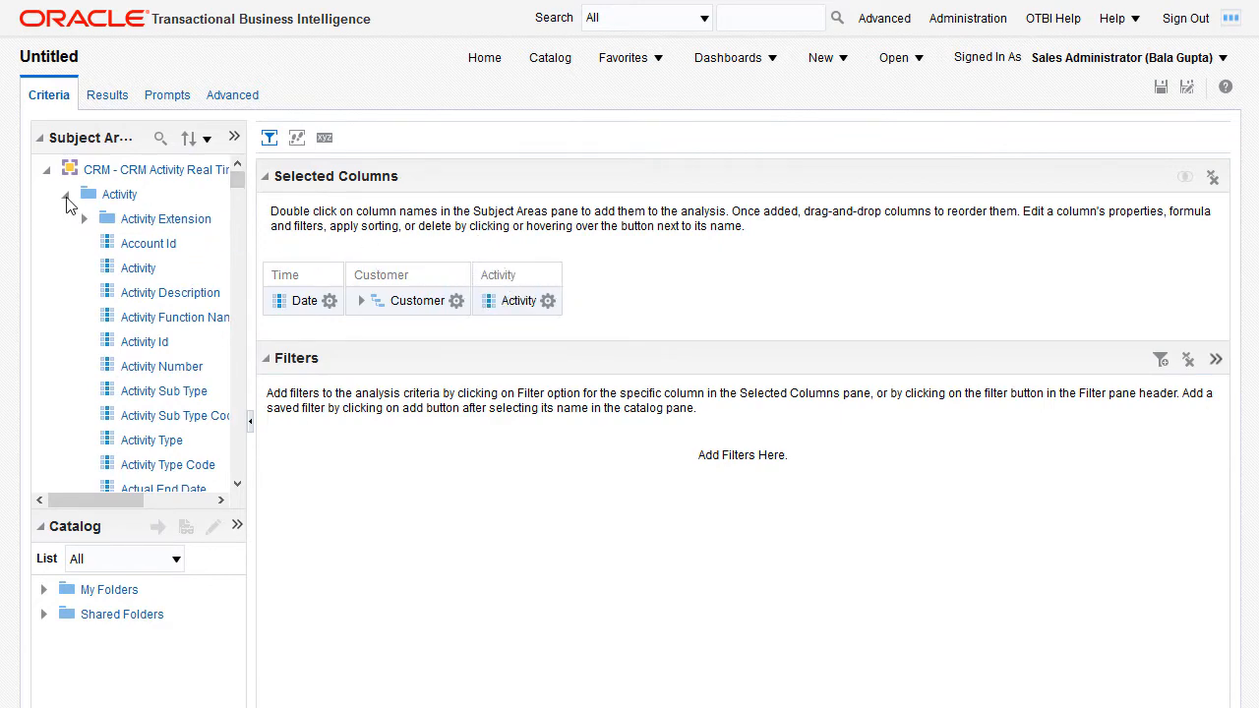
- Add the employee Last Name and Employee Login columns from the Employee folder
left_click(85, 195)
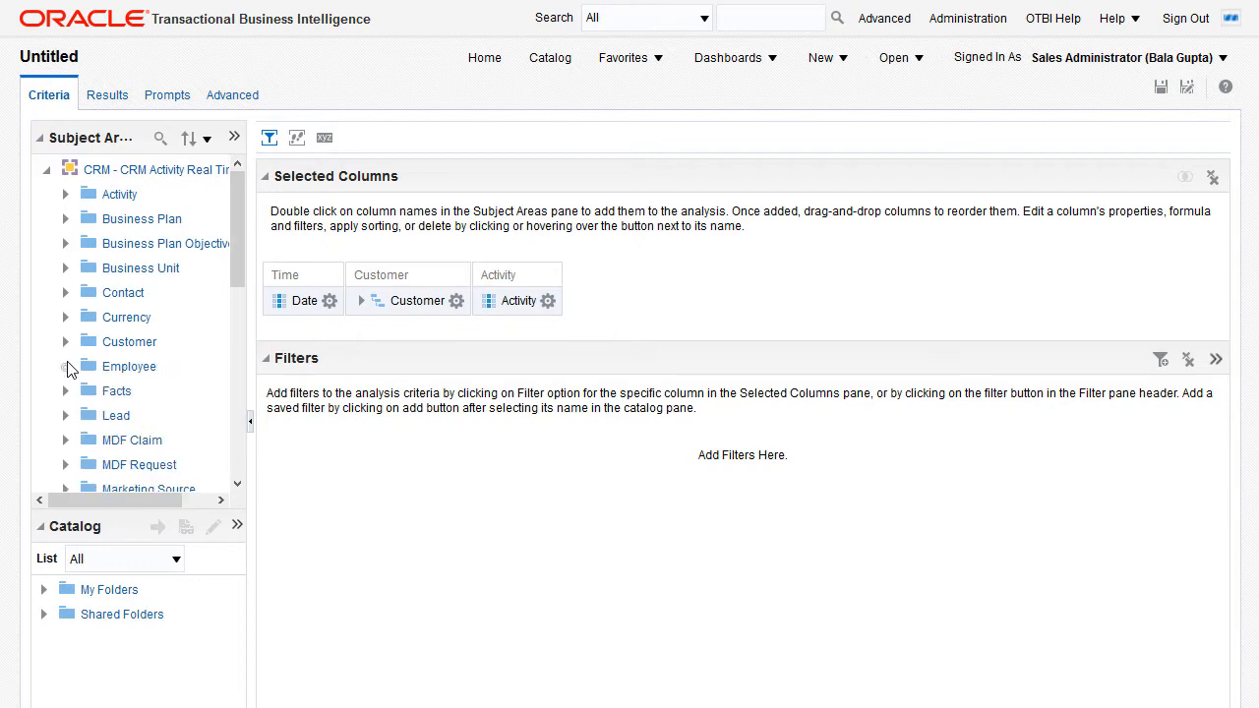
left_click(67, 366)
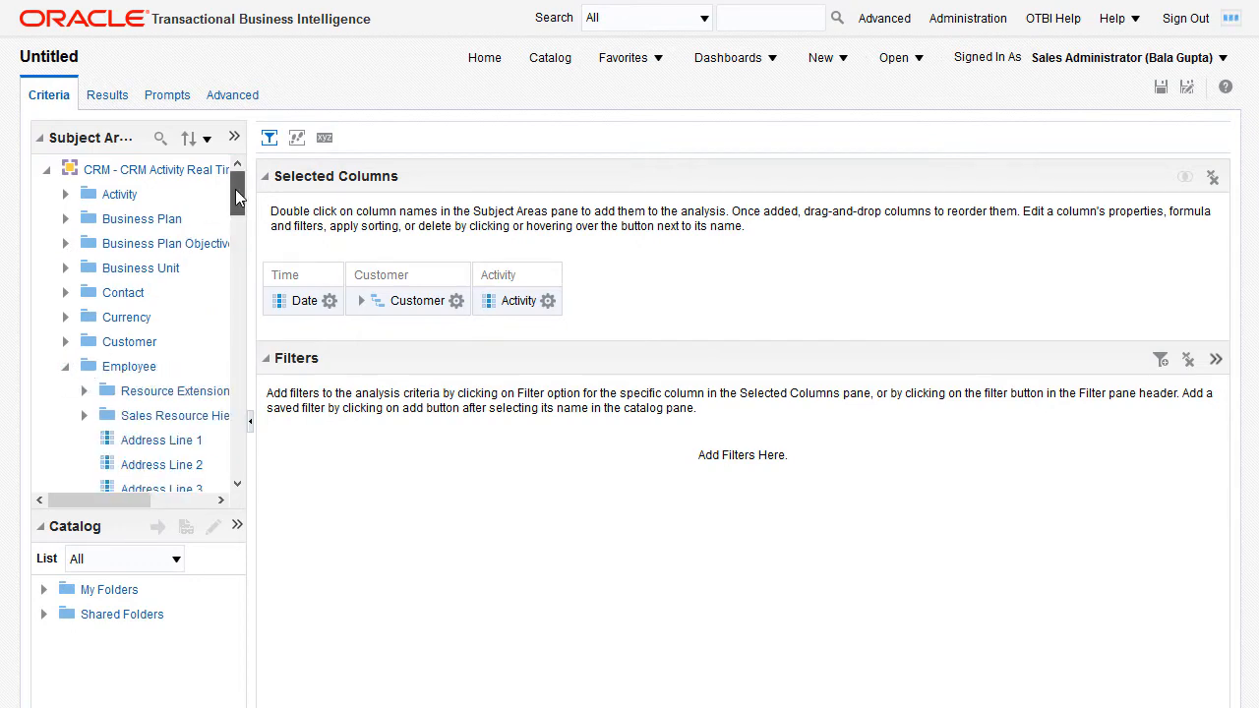
scroll("down", 3)
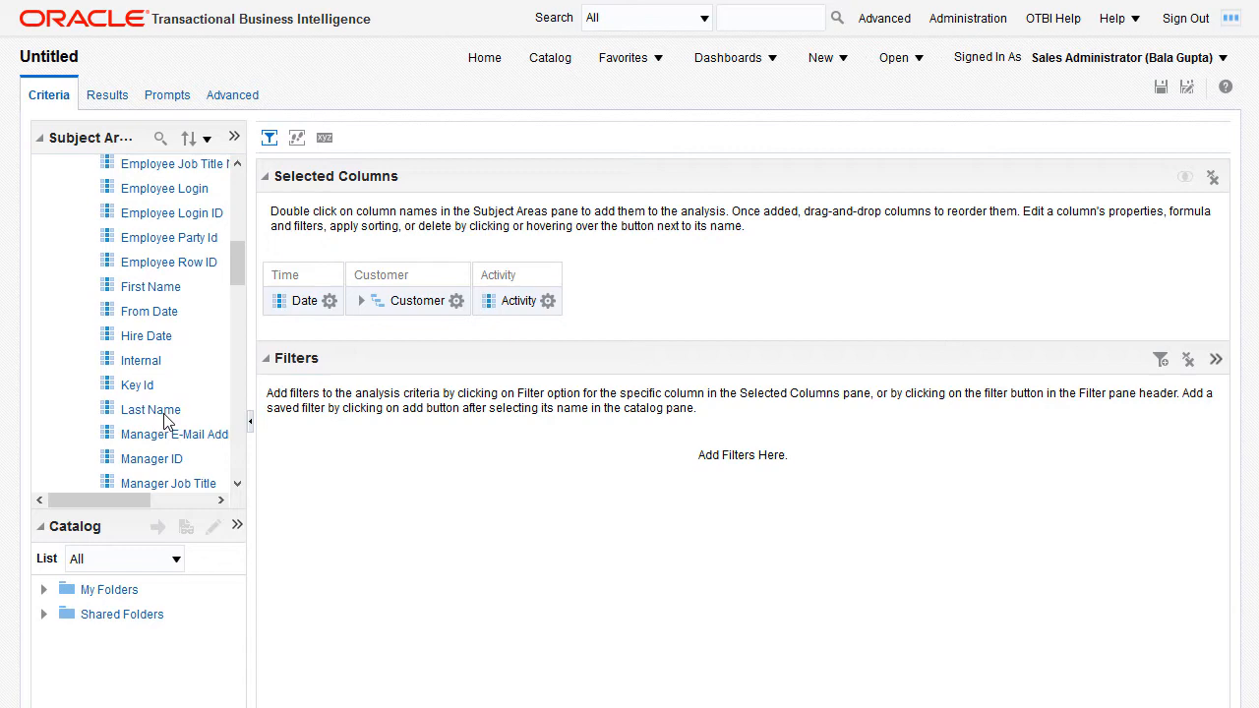
double_click(149, 409)
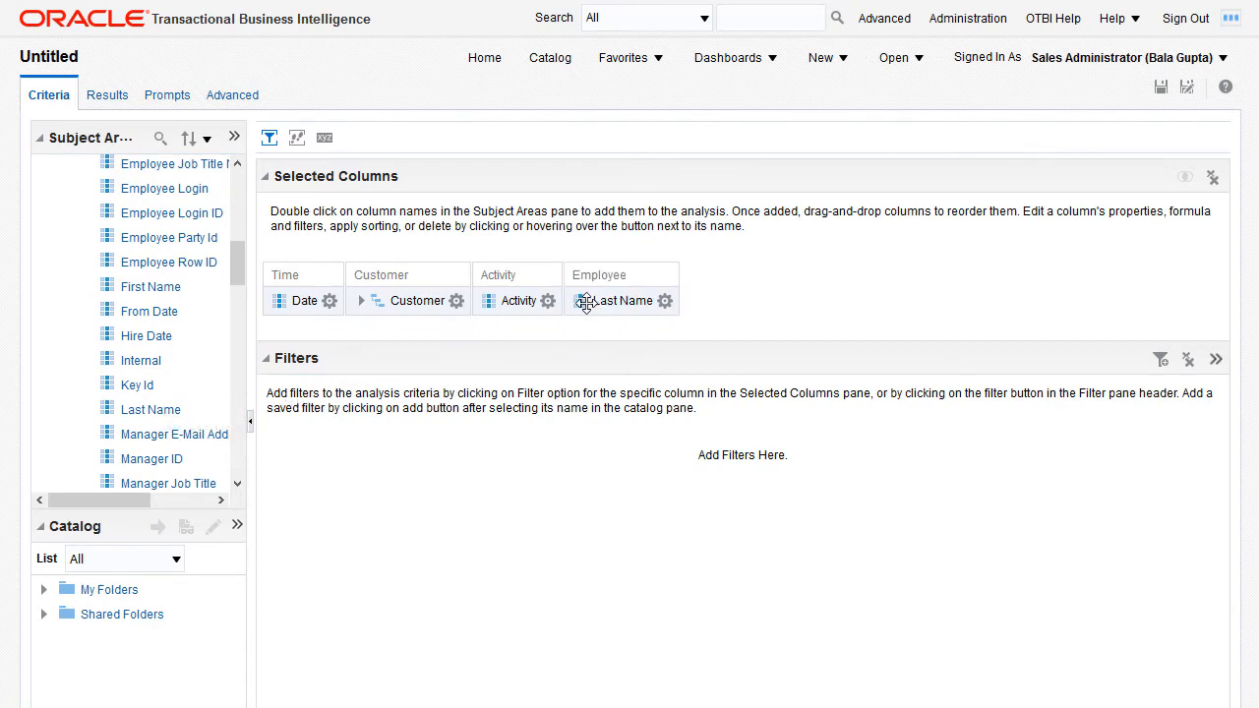
left_click(165, 188)
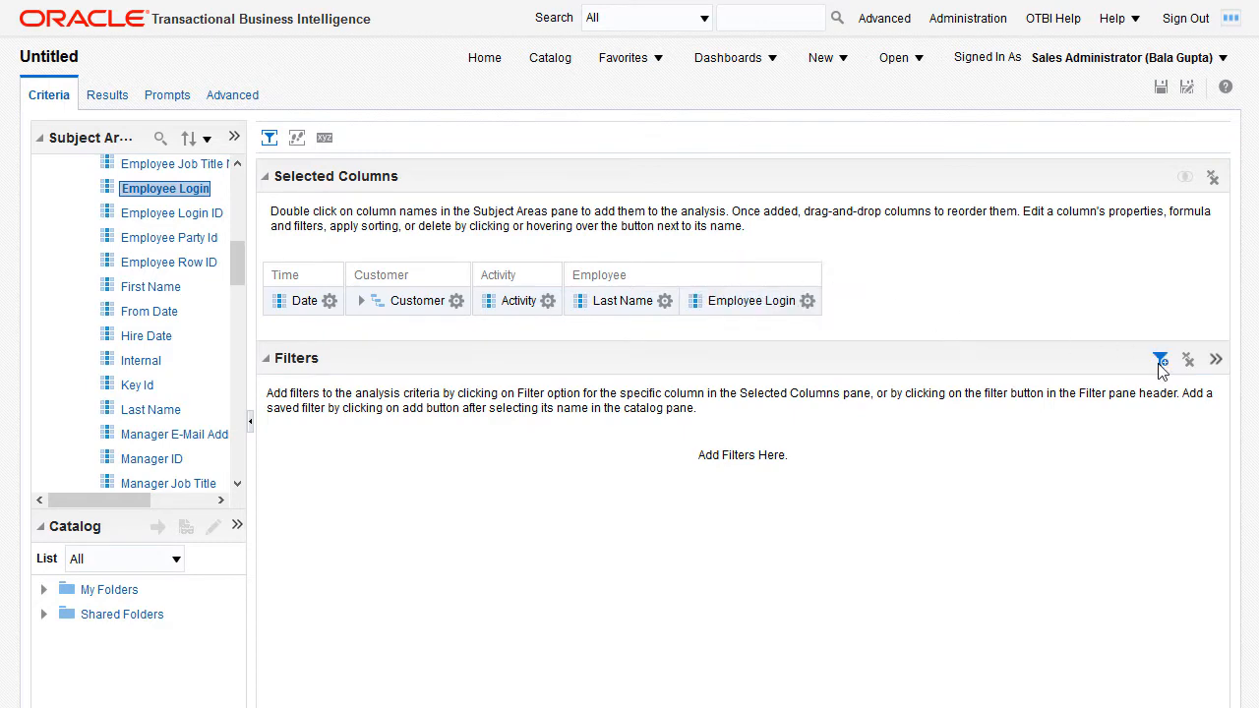
- Filter Employee Login to equal the USER_PARTY_ID session variable
left_click(1161, 358)
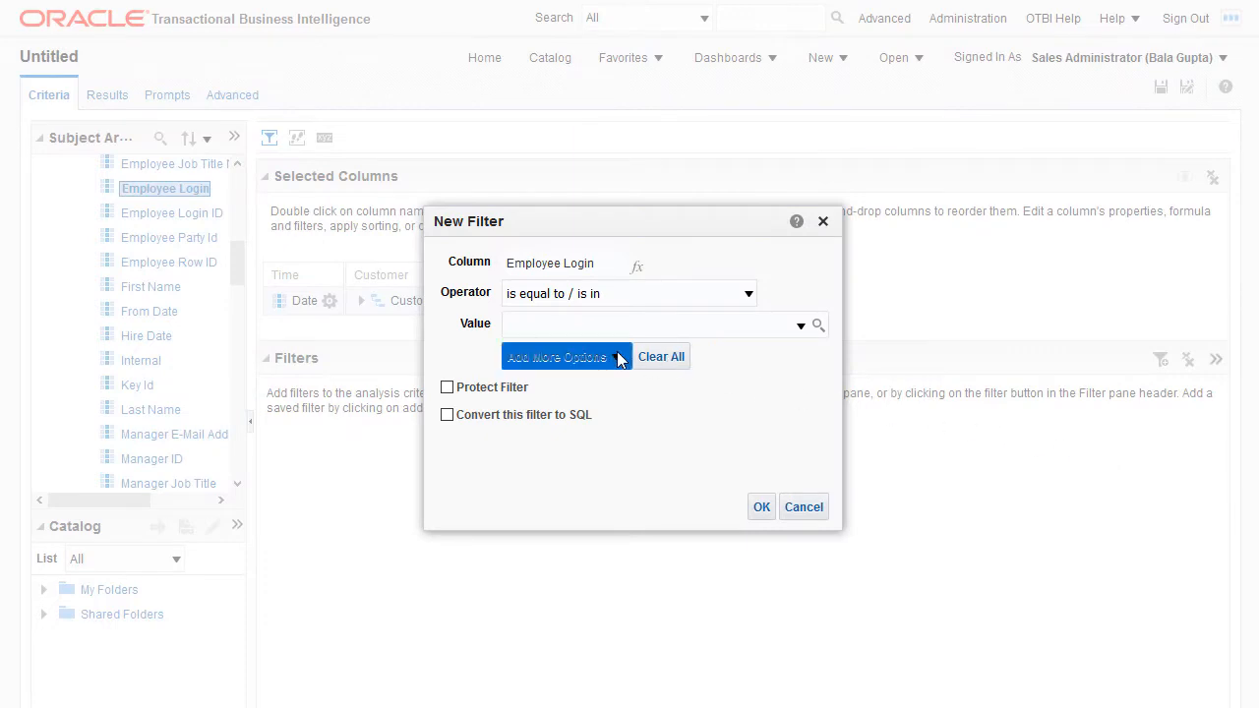
left_click(555, 356)
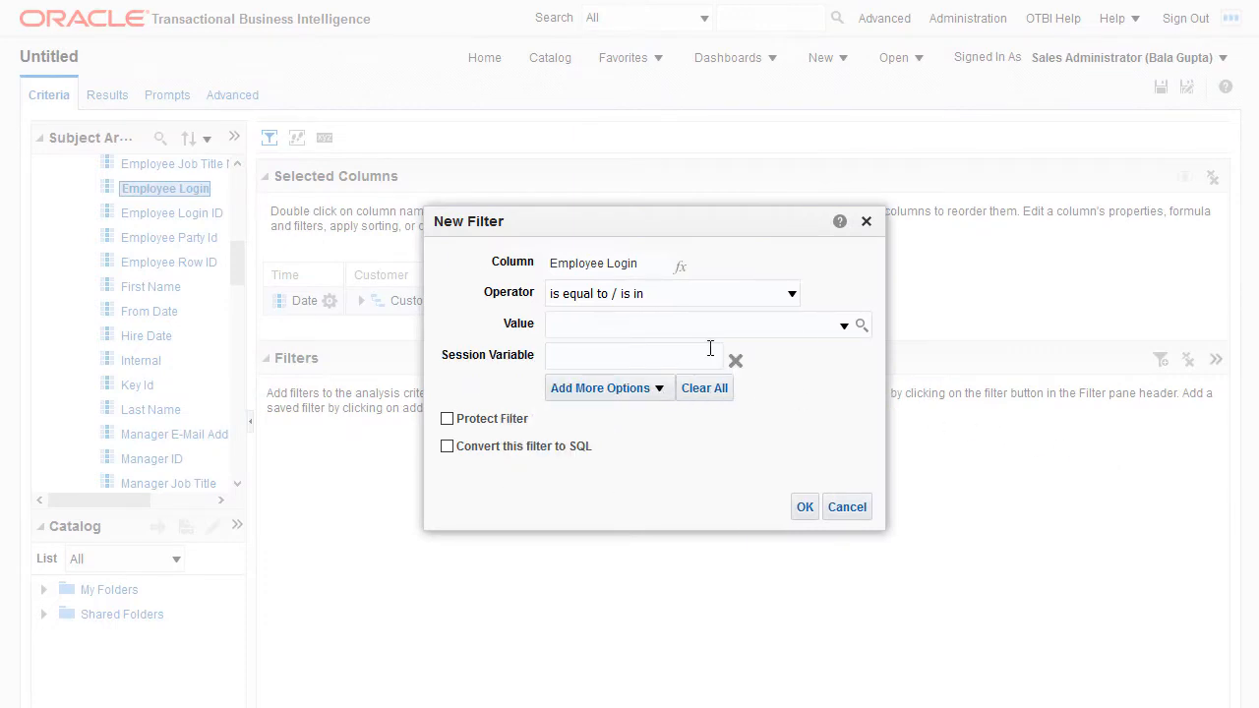
type("USER_PARTY_ID")
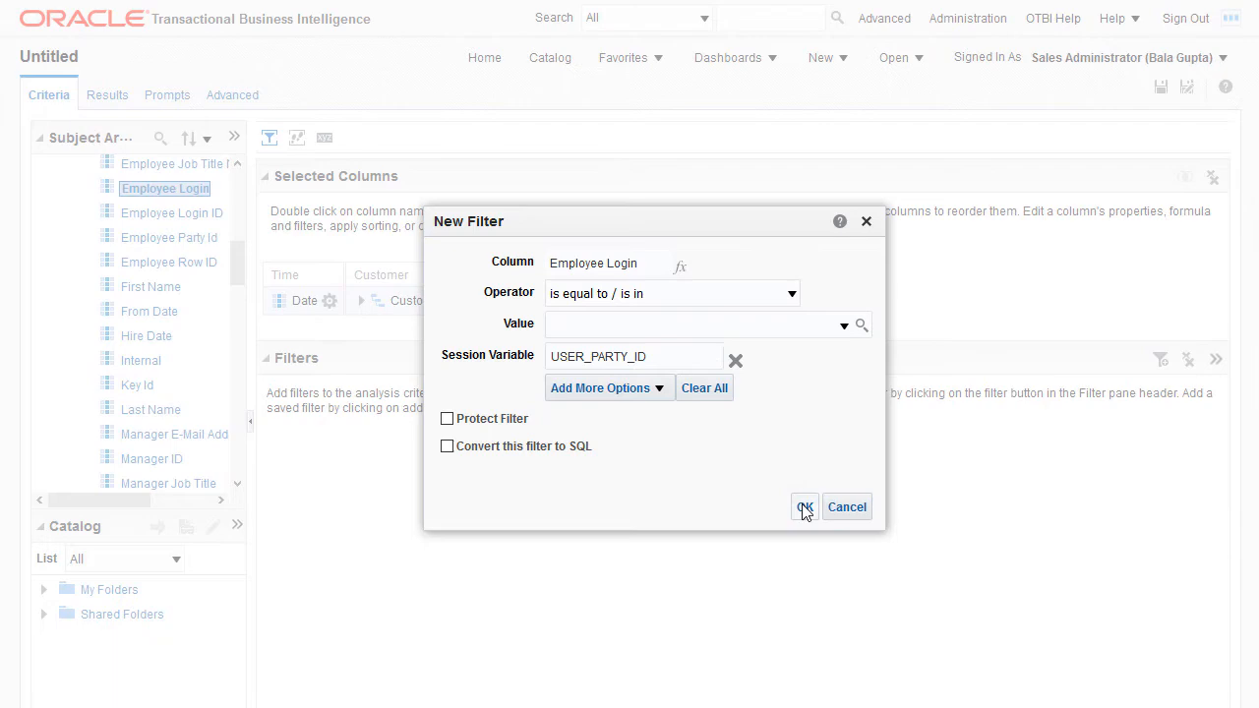
left_click(802, 508)
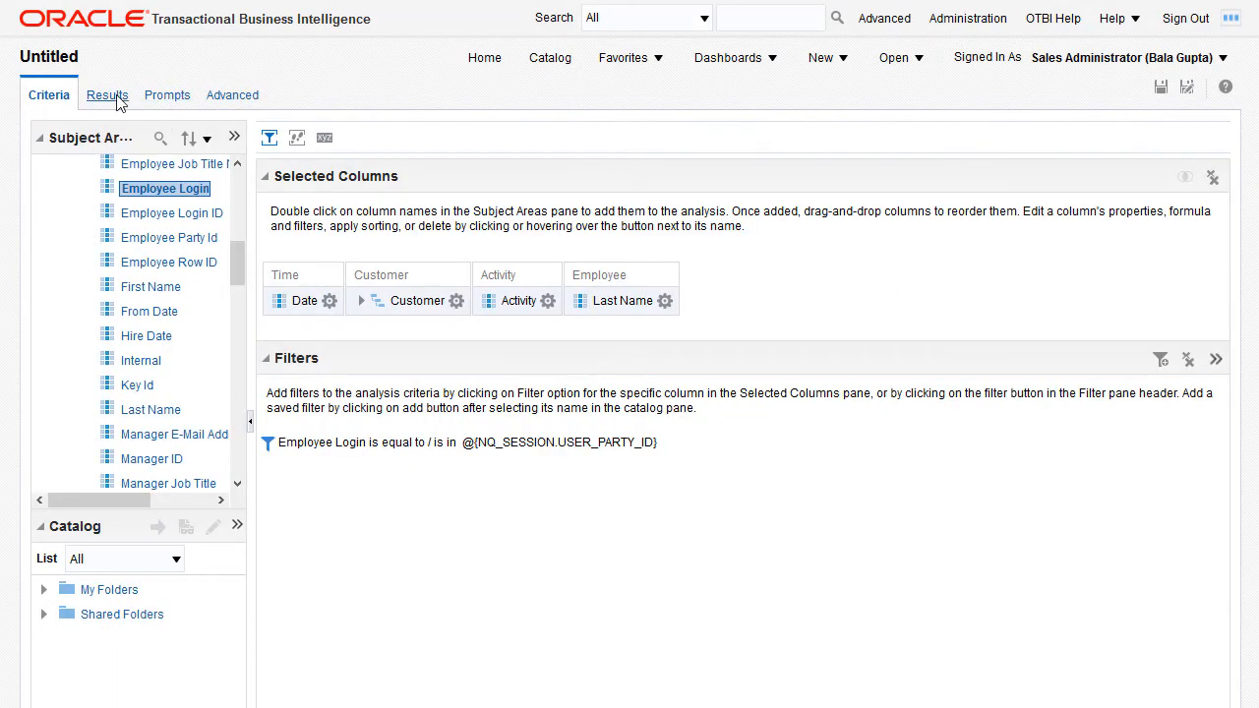
- Preview the results and save the analysis as My Sales Activities under Shared Folders
left_click(106, 94)
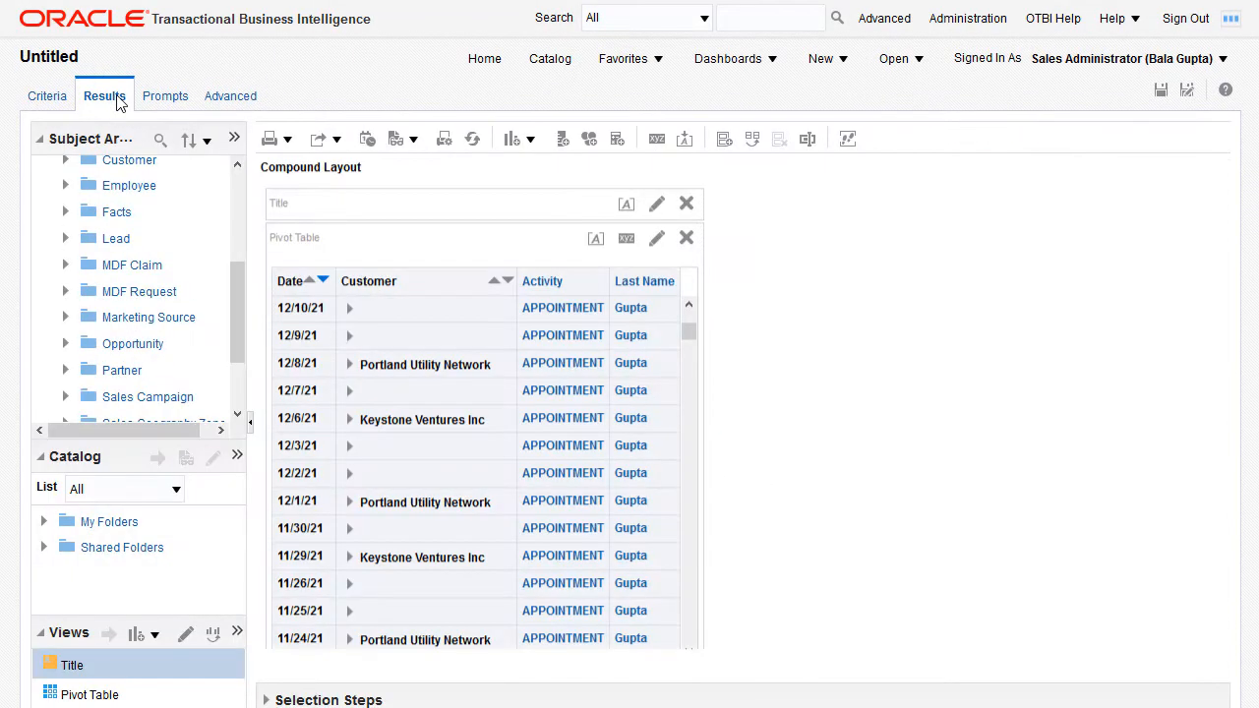
mouse_move(940, 94)
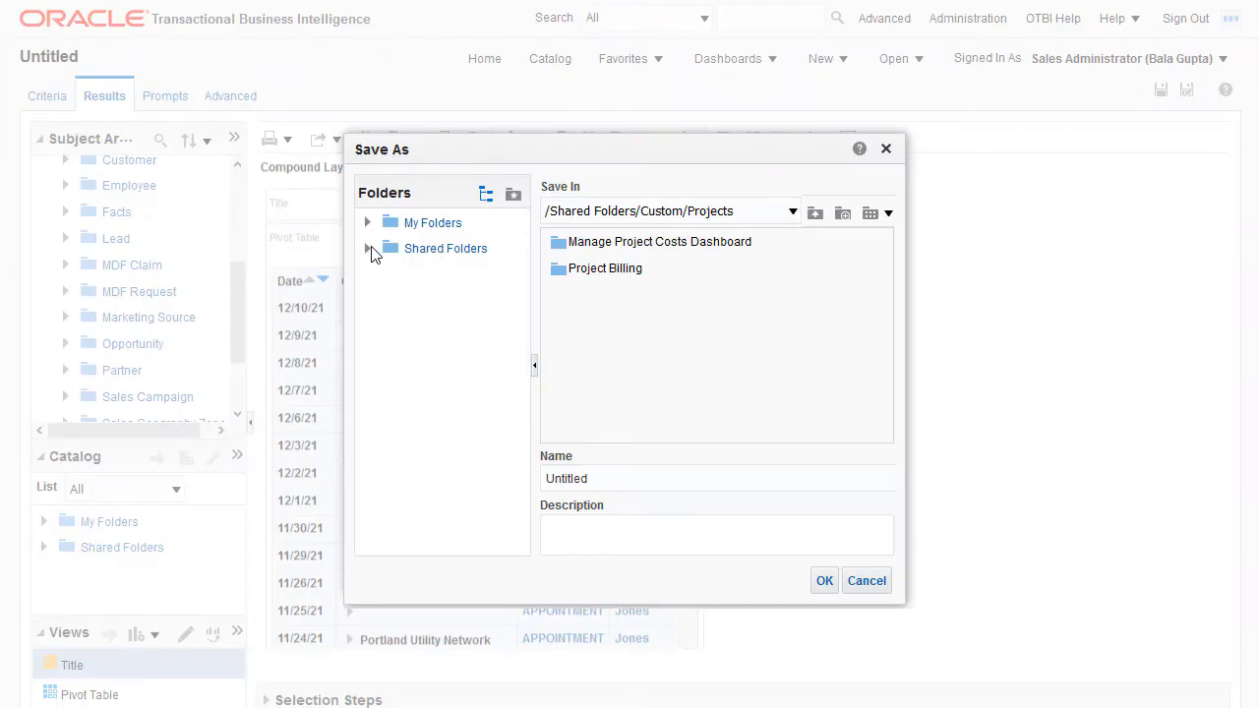
left_click(367, 248)
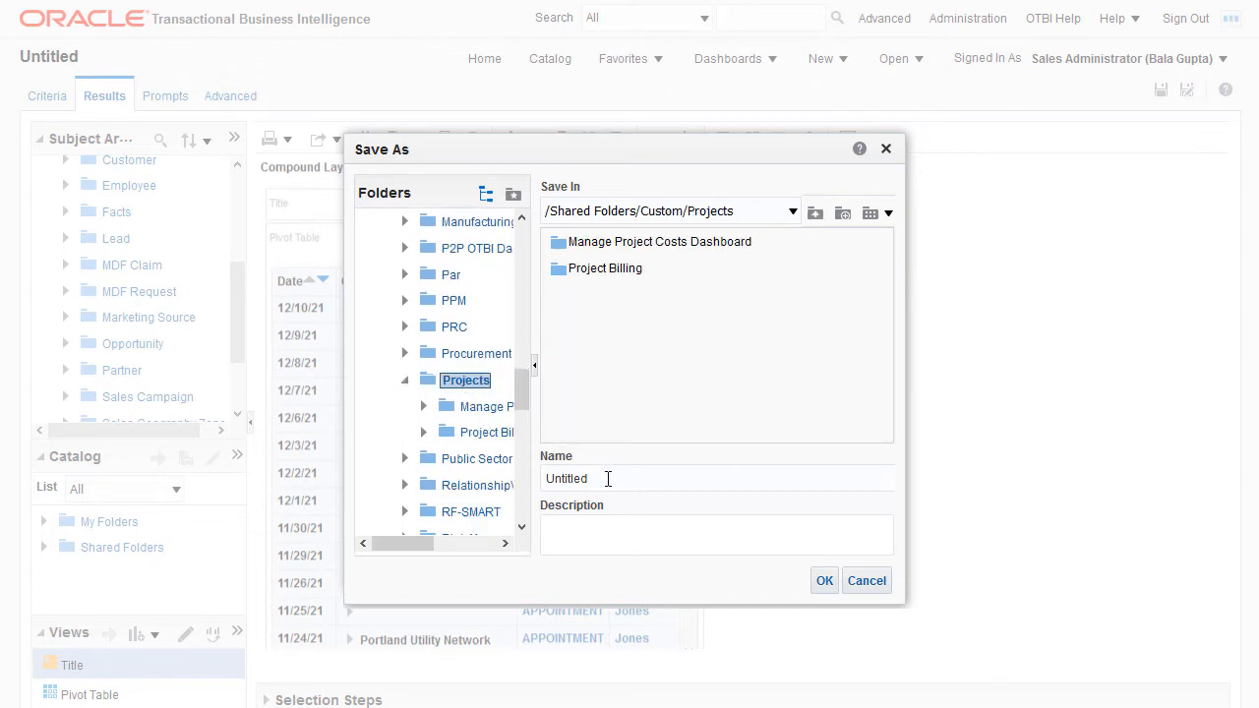
type("My Sales Activities")
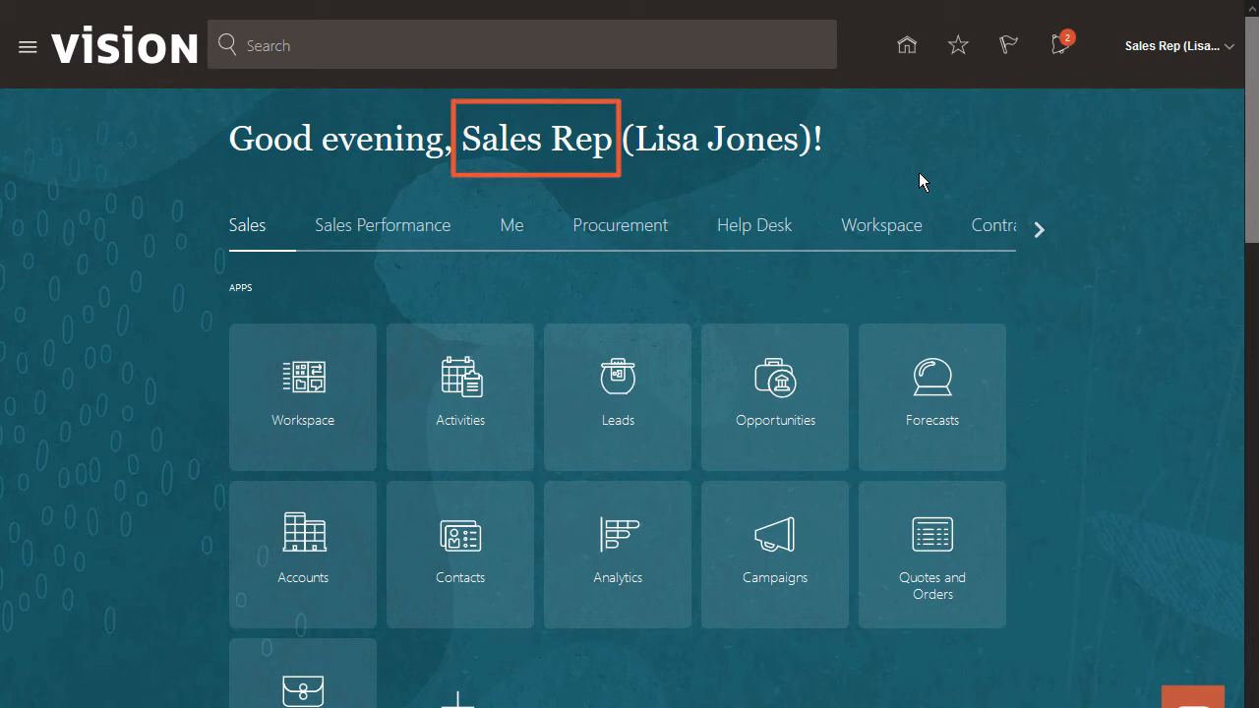
mouse_move(615, 539)
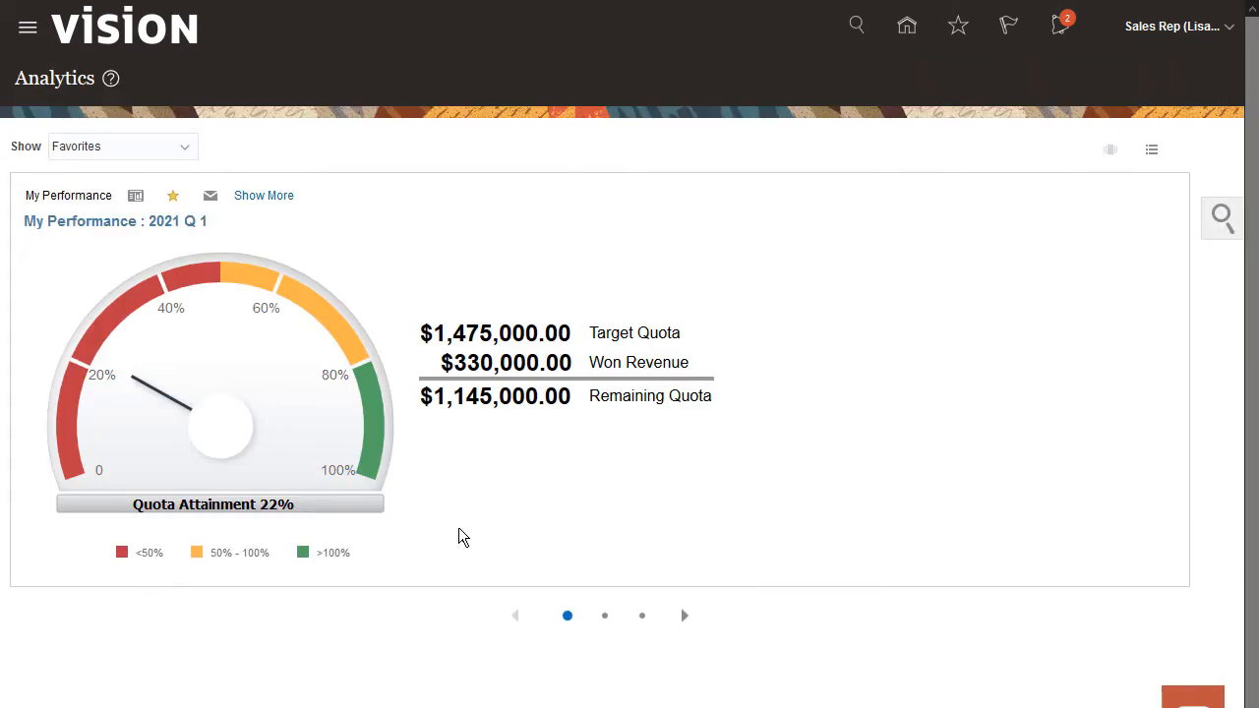
- Search the analytics for 'My Sale' and open the My Sales Activities analysis
left_click(1222, 216)
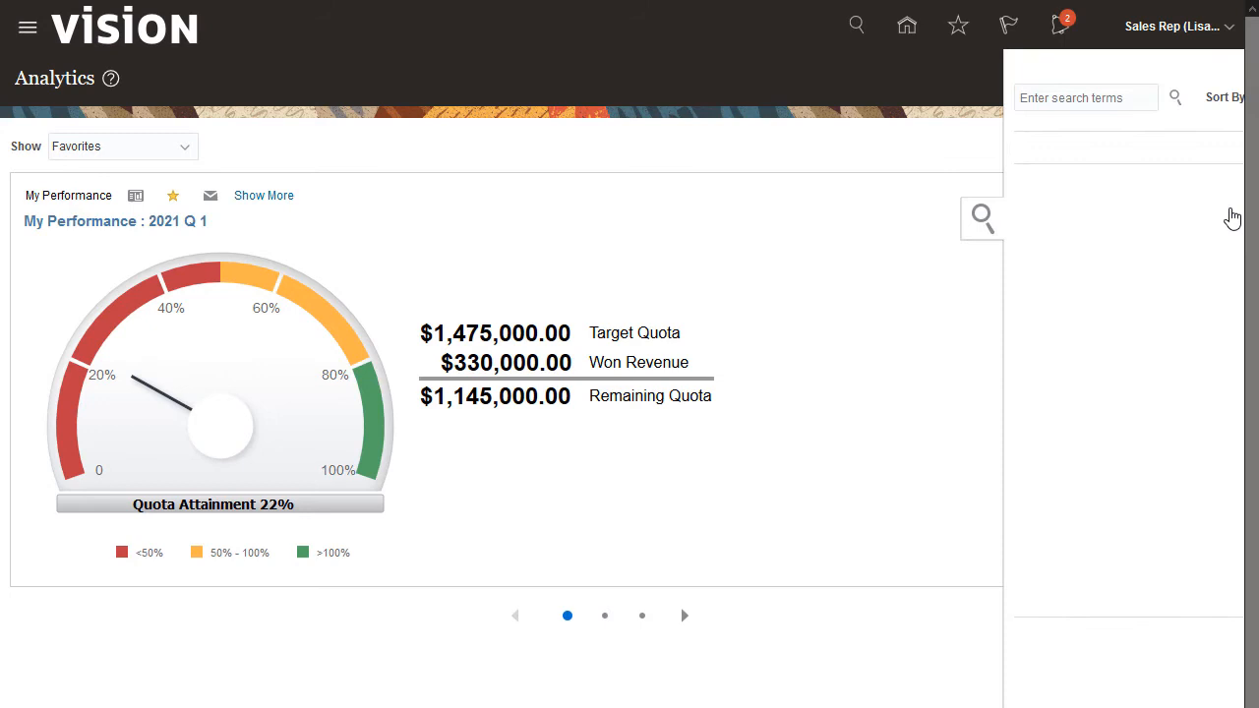
type("My Sales Activities")
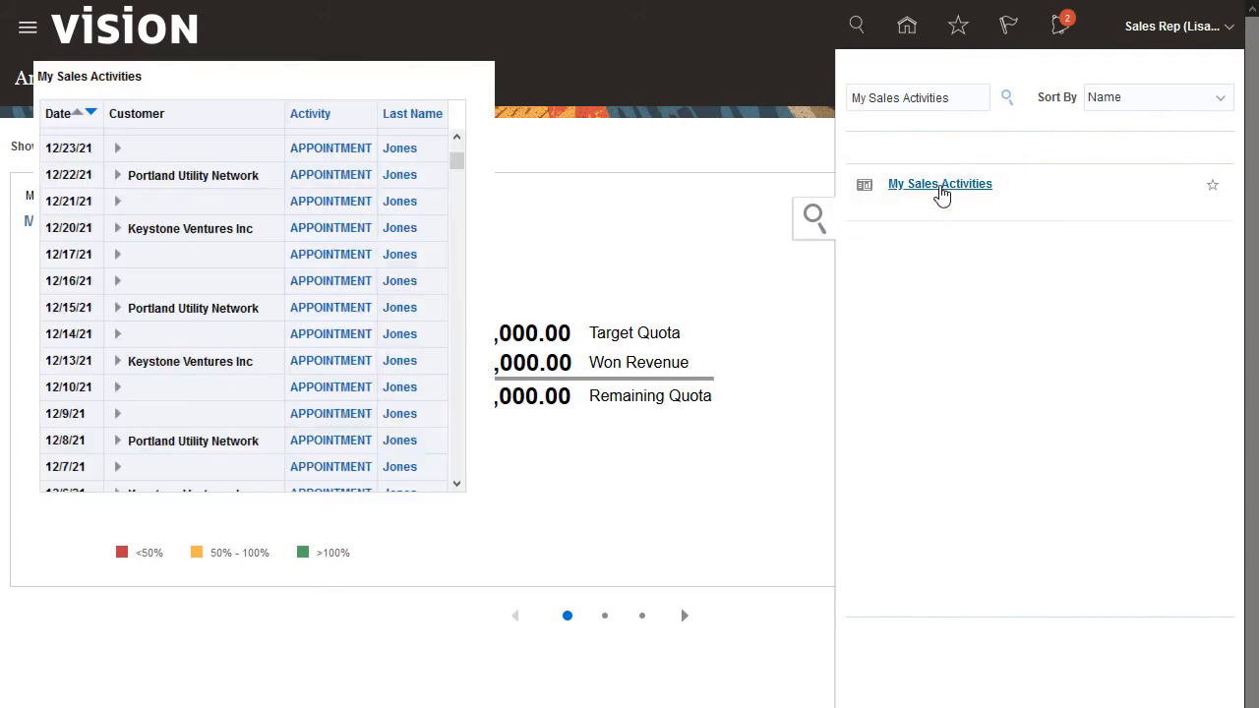
left_click(940, 185)
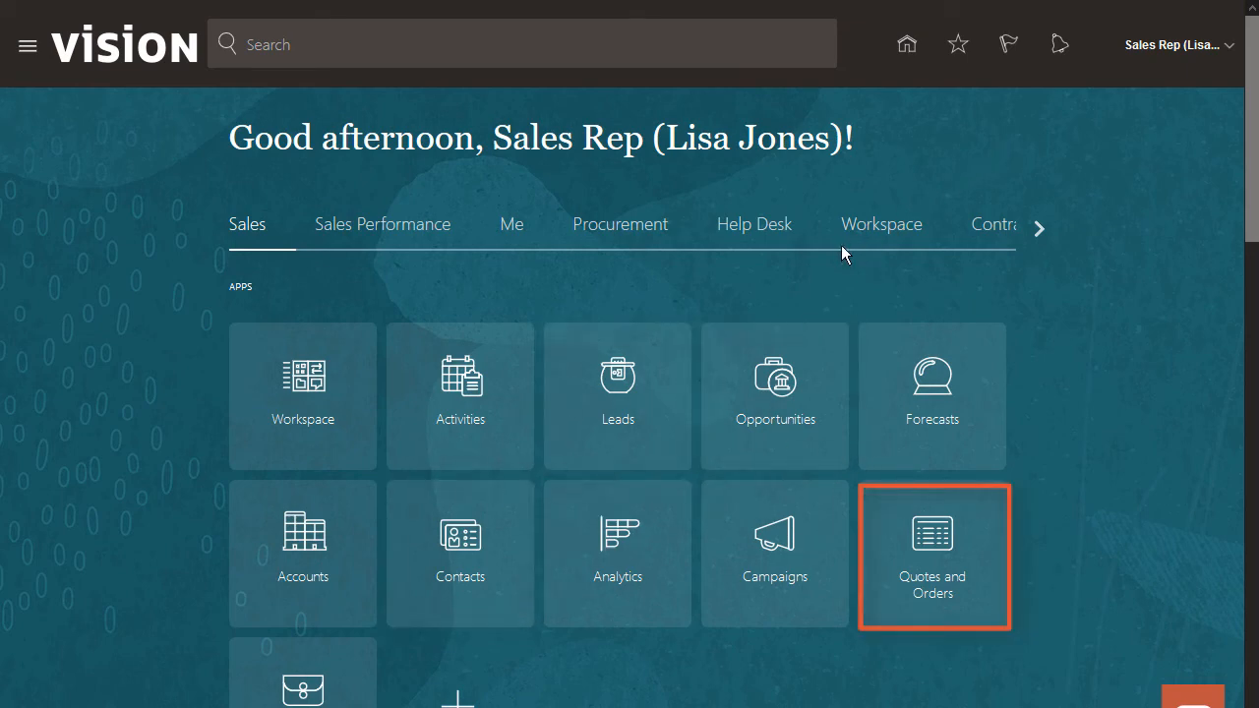
mouse_move(446, 377)
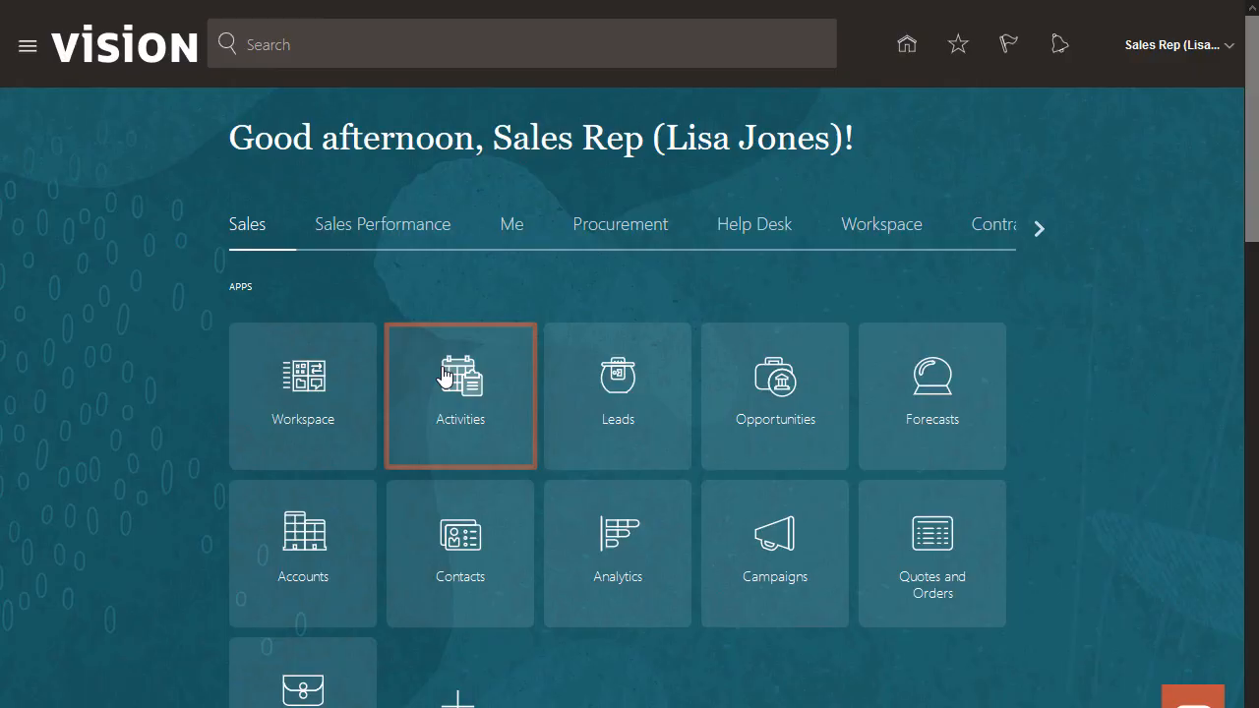
- Go to Activities and show its analytics tab with My Sales Activities
left_click(460, 381)
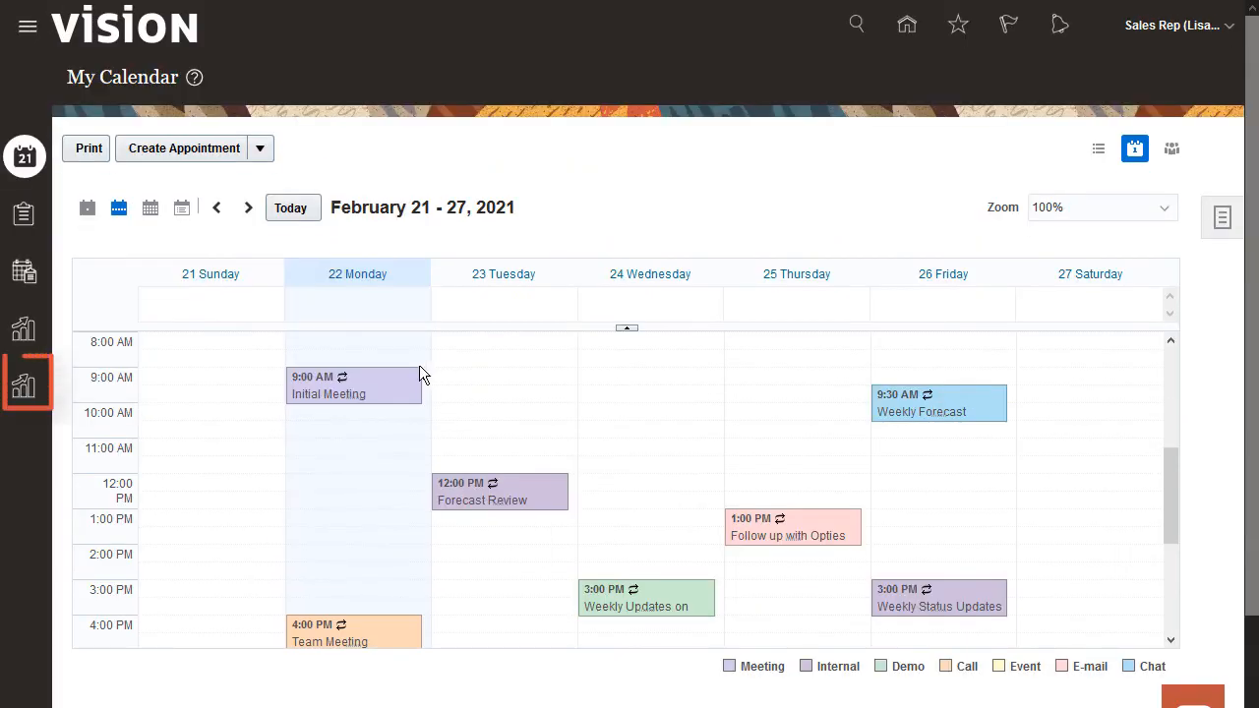
left_click(24, 383)
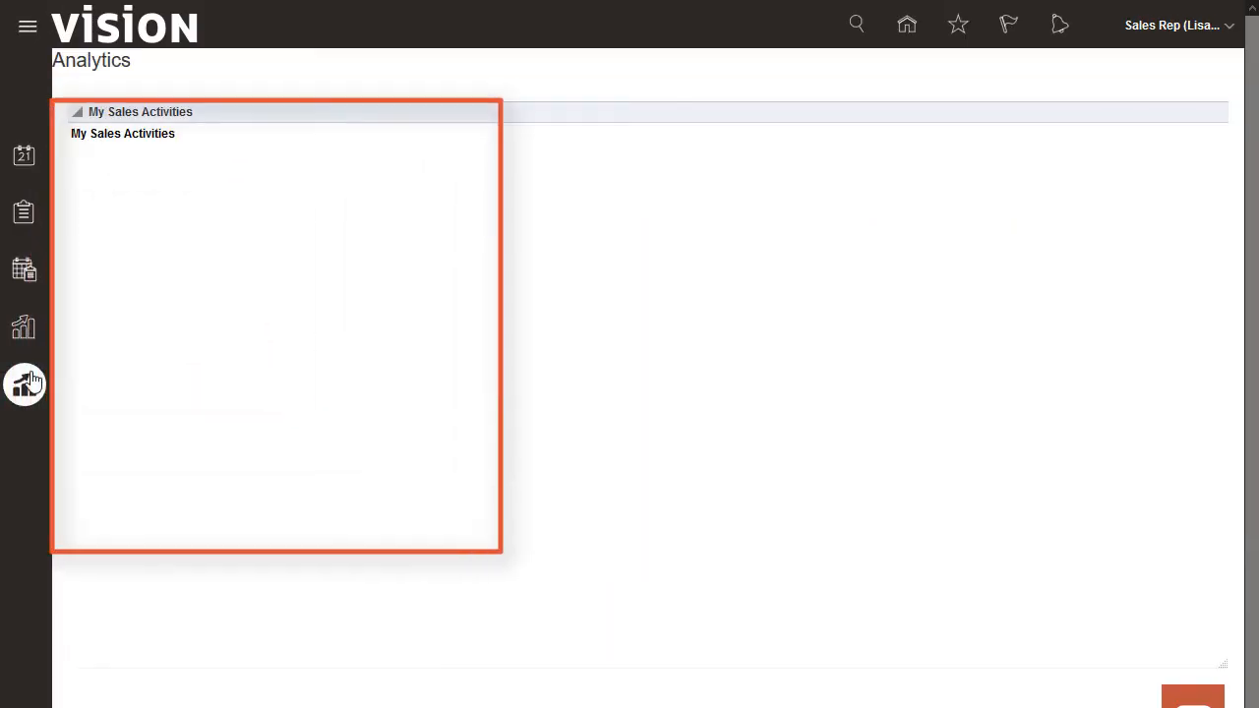